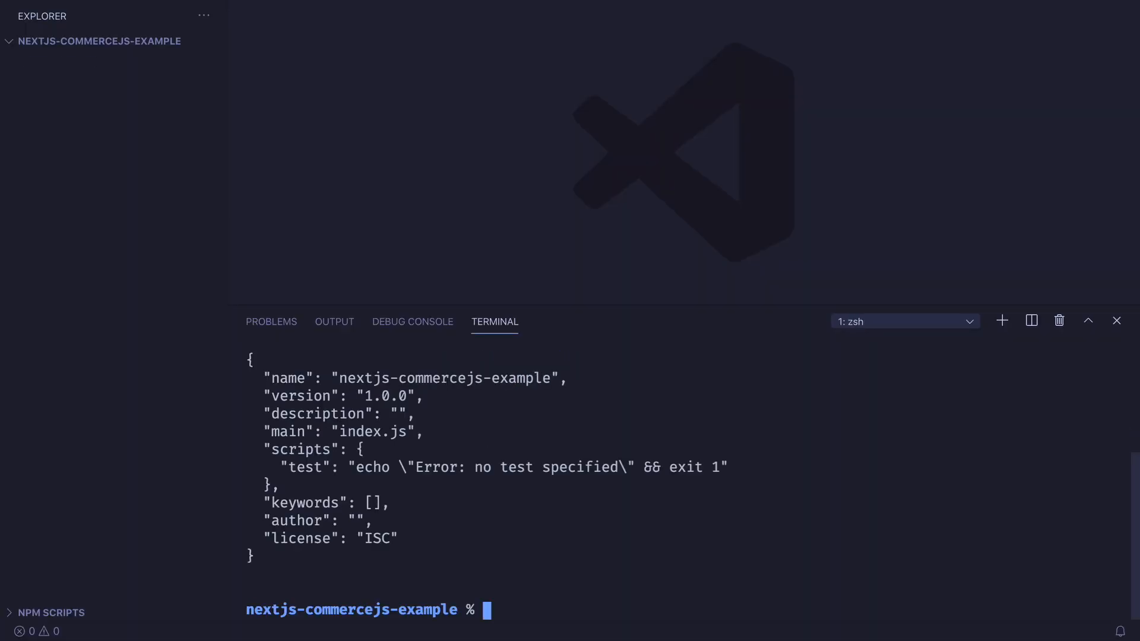
pyautogui.write('npm inst')
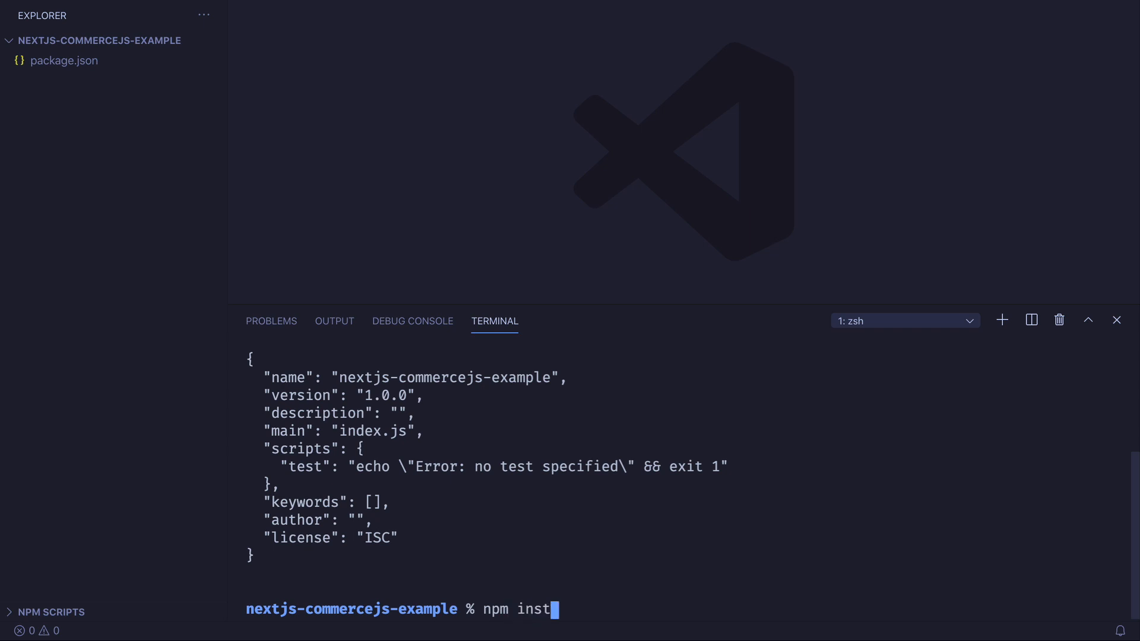
pyautogui.write('all')
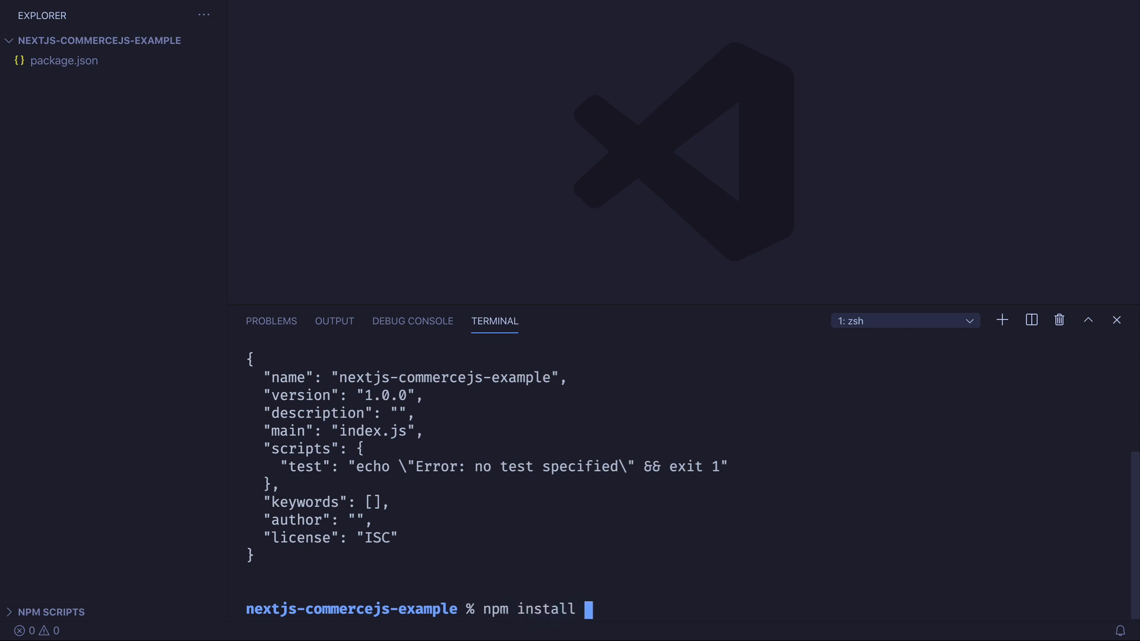
pyautogui.write('react react-dom next @che')
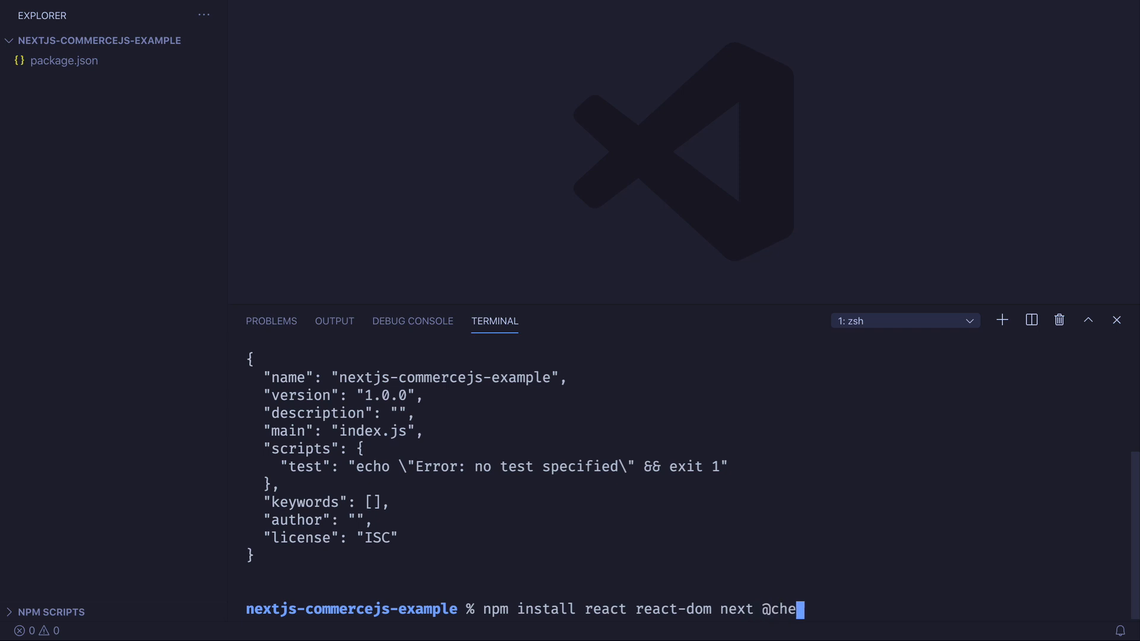
pyautogui.press('Enter')
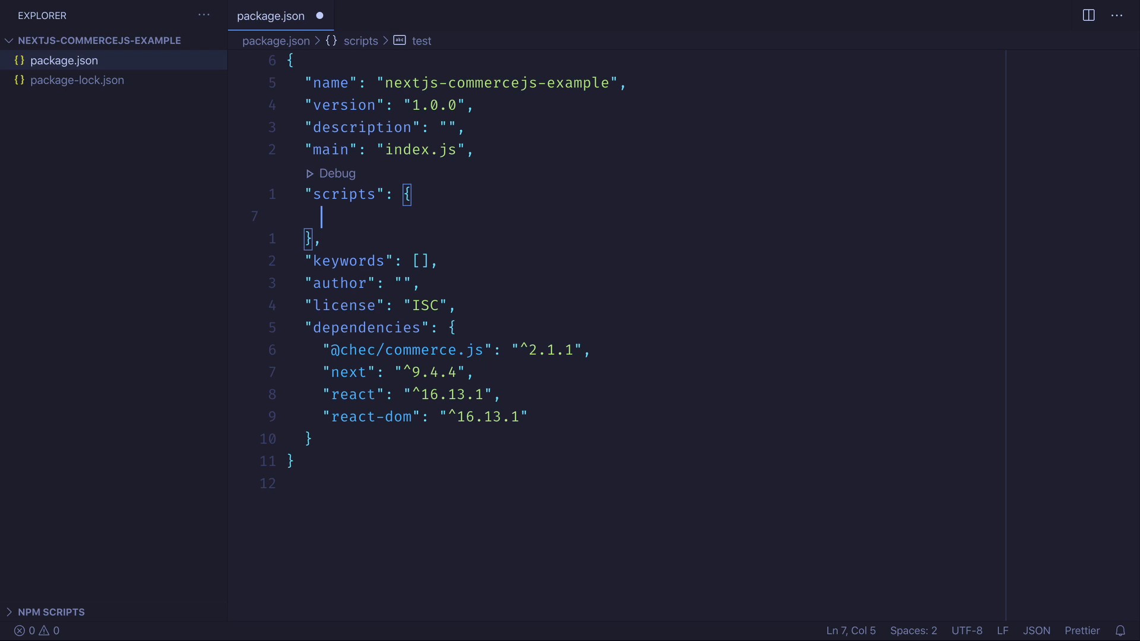
# - Define package.json scripts "dev": "next", "build": "next build", "start": "next start"
pyautogui.write('"dev": "next",')
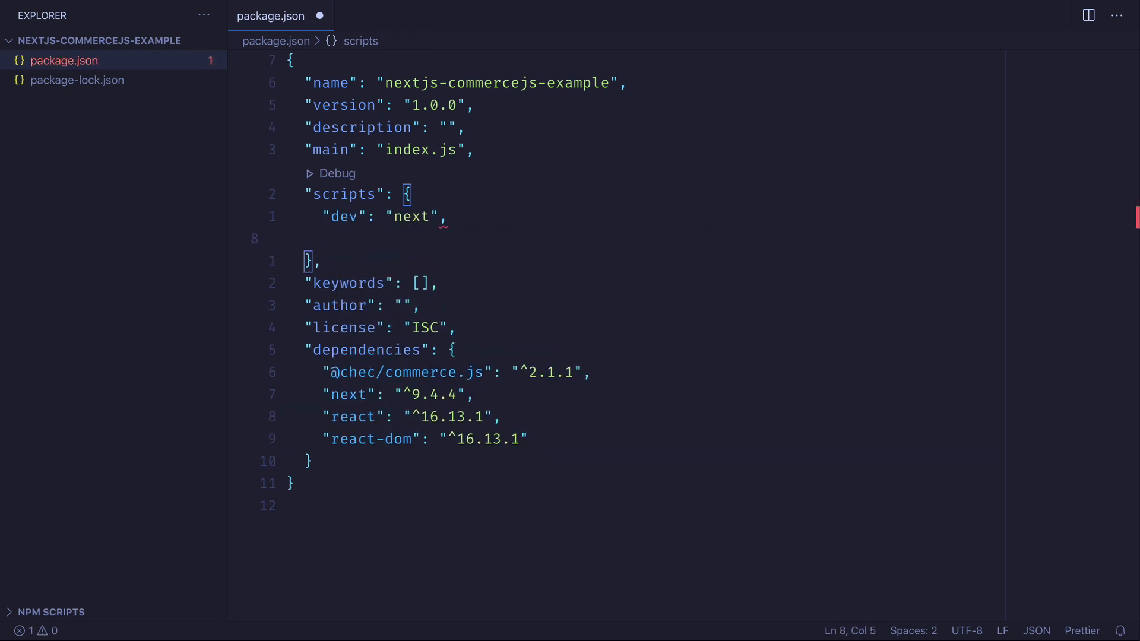
pyautogui.write('"build": "next build"')
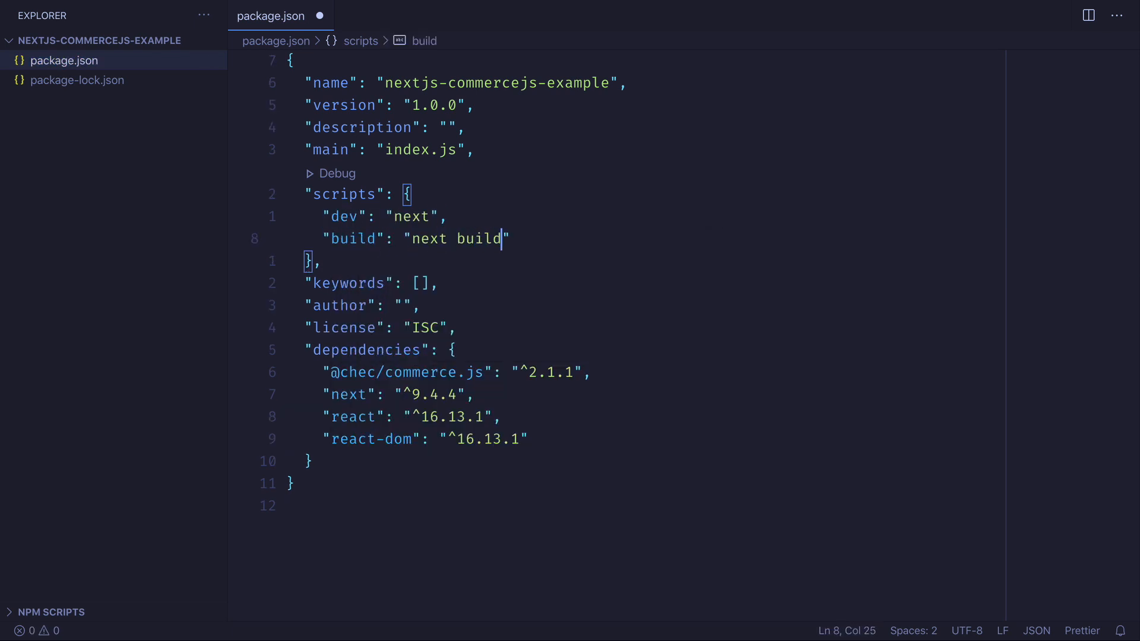
pyautogui.write('"start": "next start"')
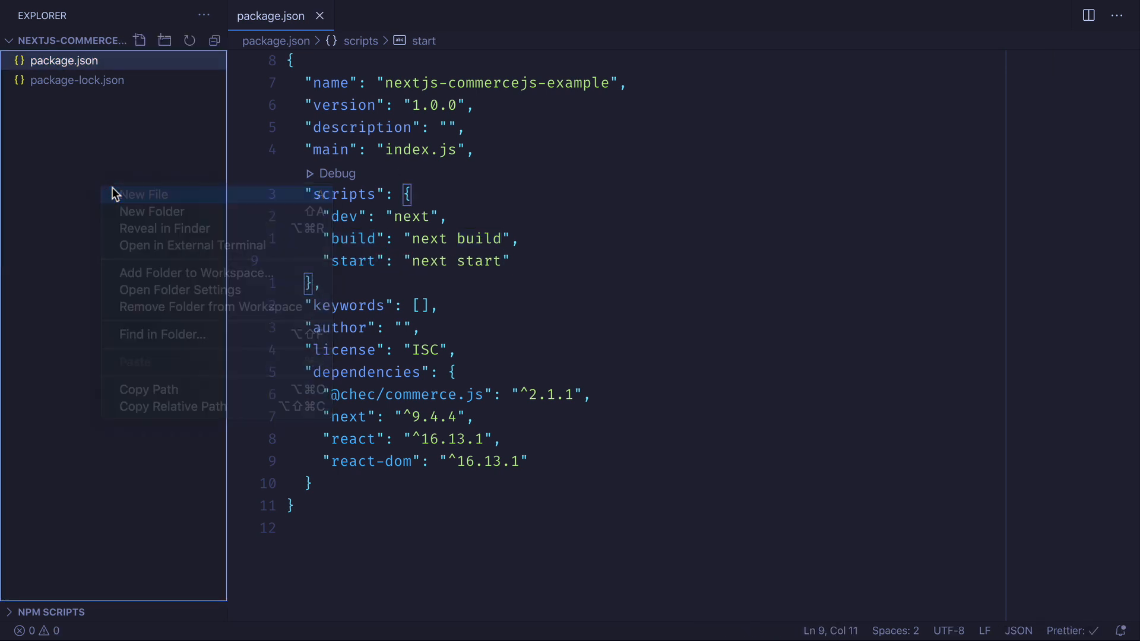
pyautogui.click(145, 193)
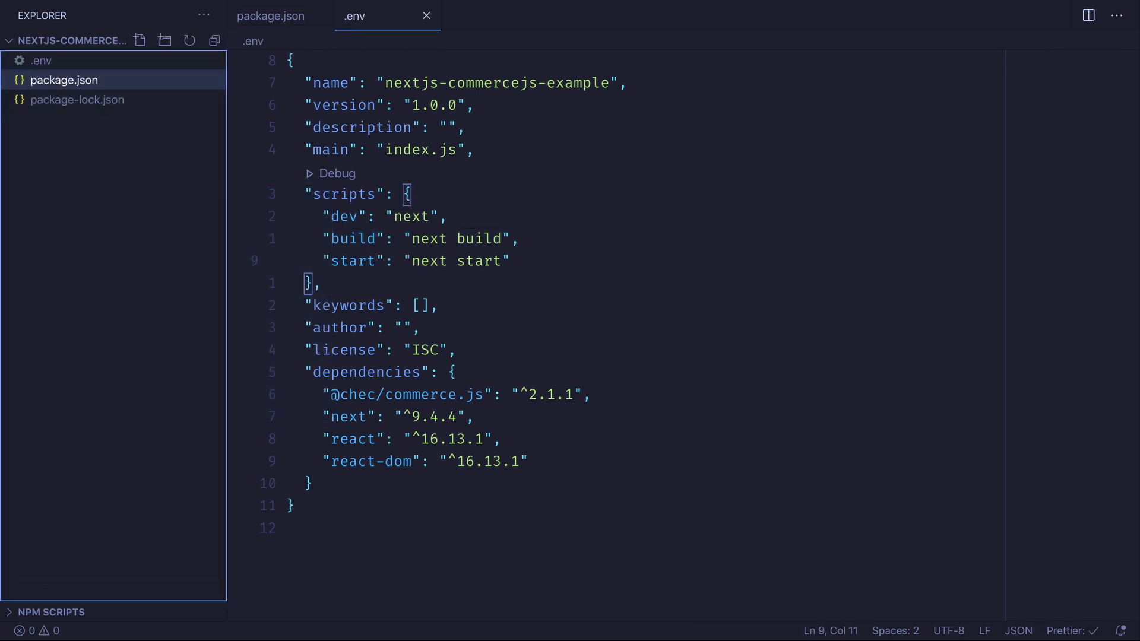
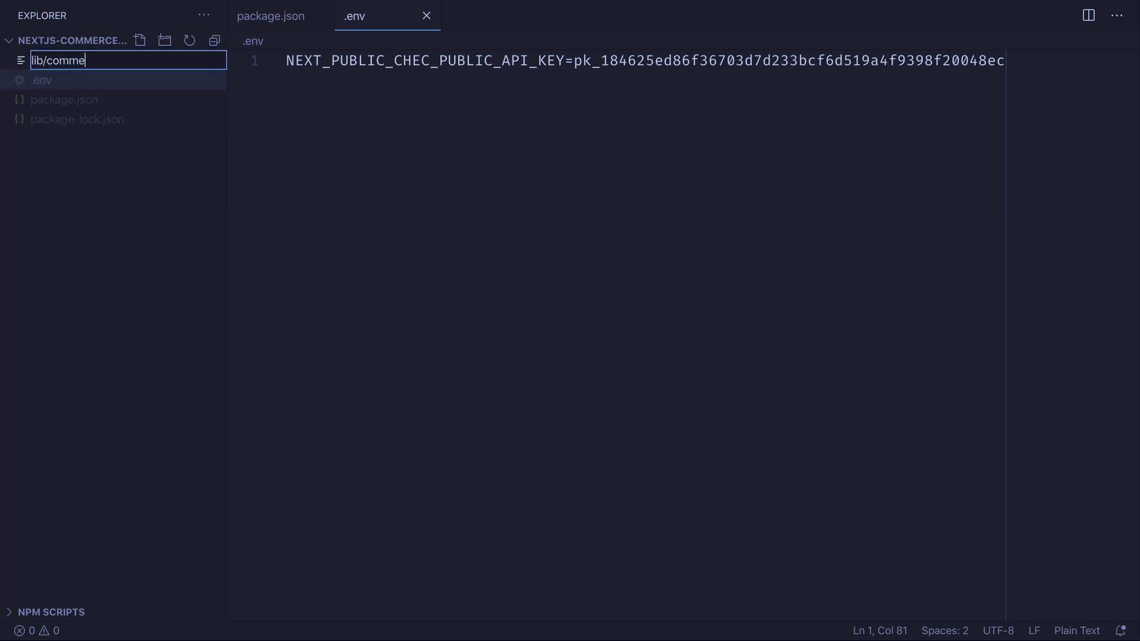
pyautogui.press('Enter')
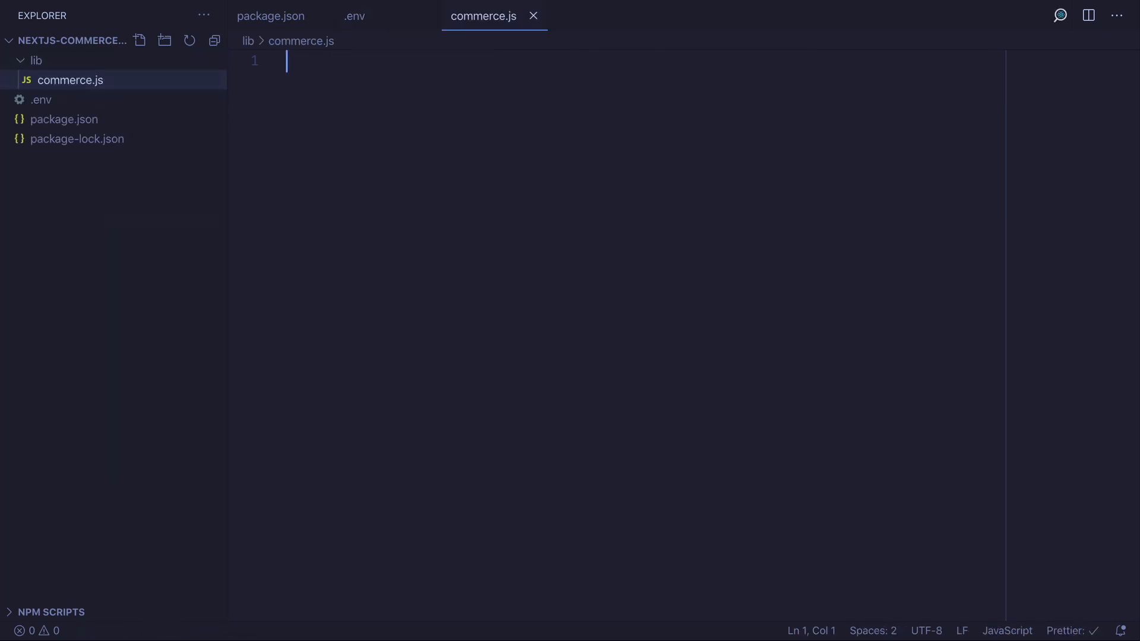
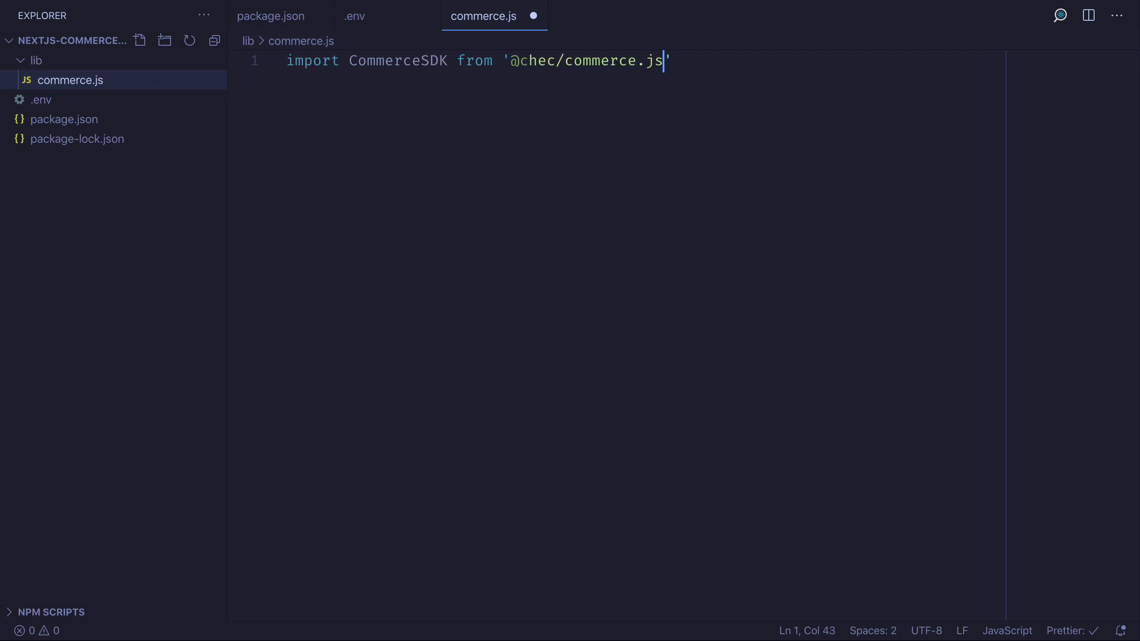
# - Instantiate const client = new CommerceSDK with process.env.NEXT_PUBLIC_CHEC_PUBLIC_API_KEY and begin export default
pyautogui.write('const client = new')
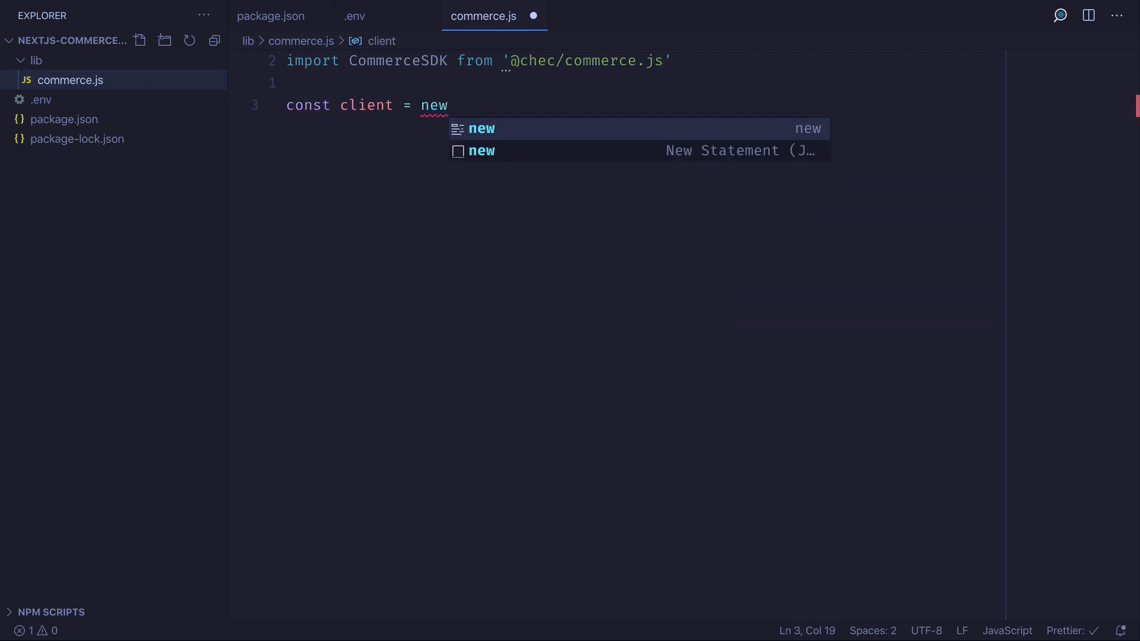
pyautogui.write('CommerceSDK(process.e')
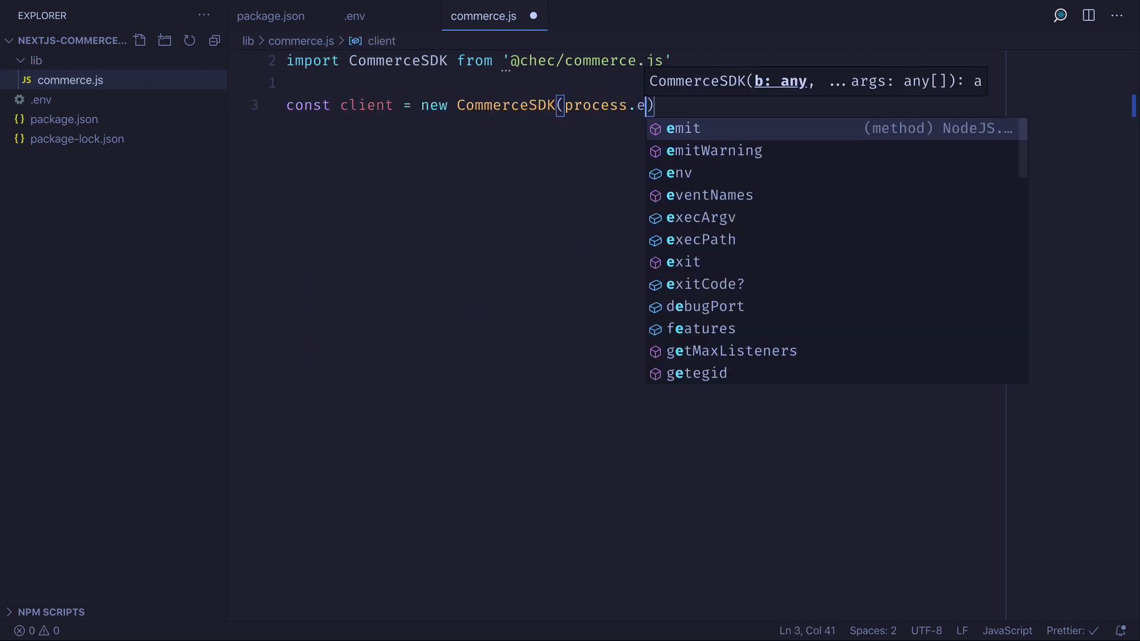
pyautogui.write('nv.NEXT_')
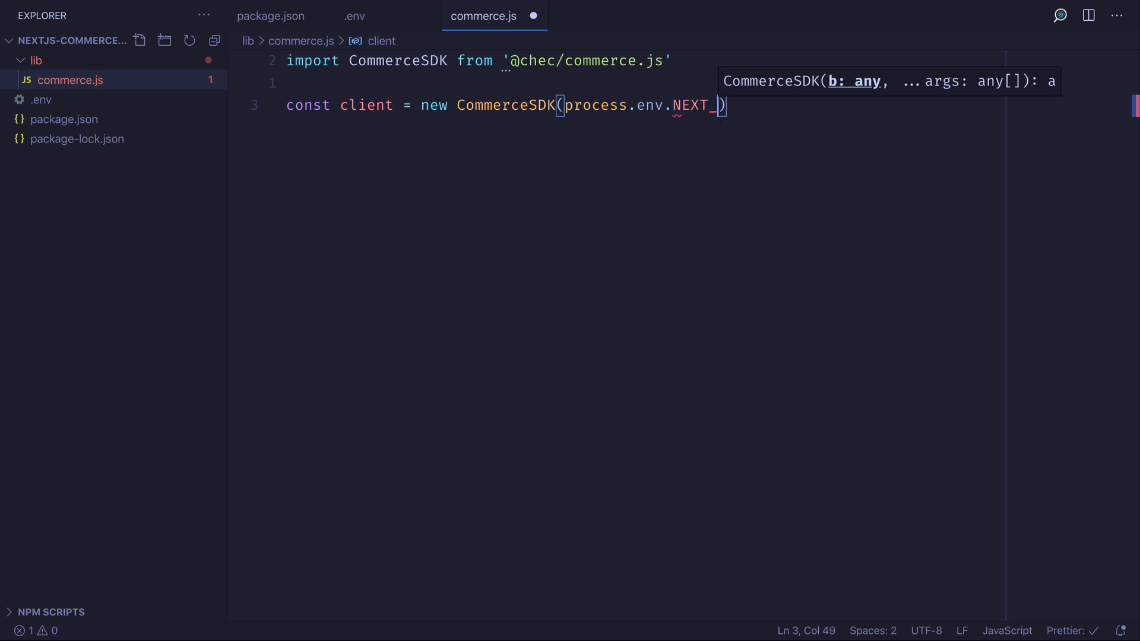
pyautogui.write('PUBLIC_CHEC_PUBLIC_API_KEY')
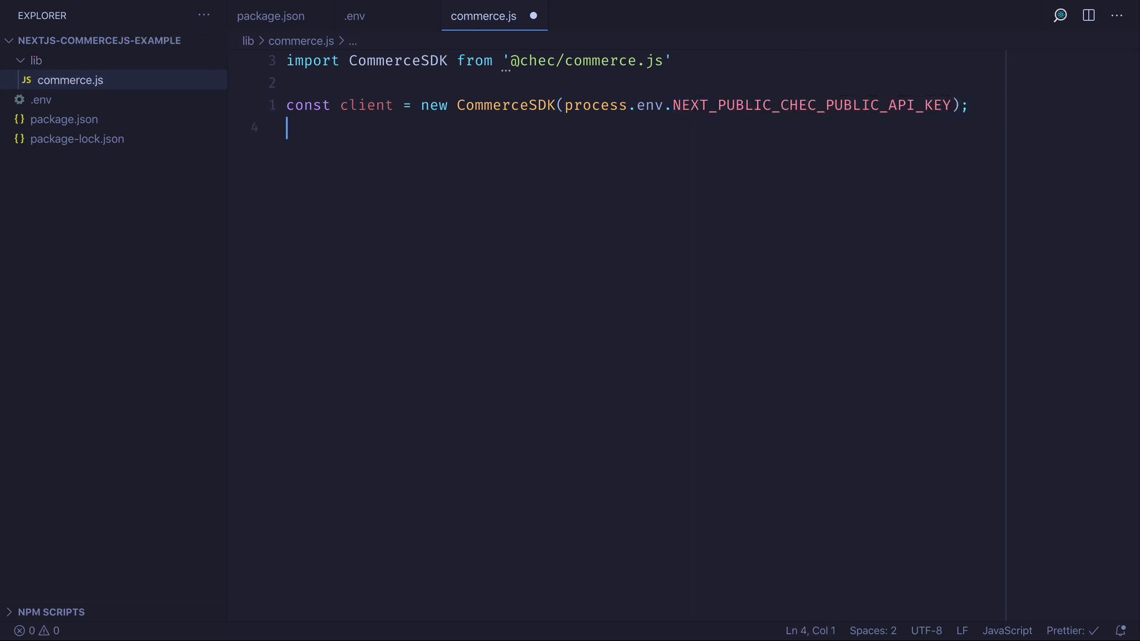
pyautogui.write('export default')
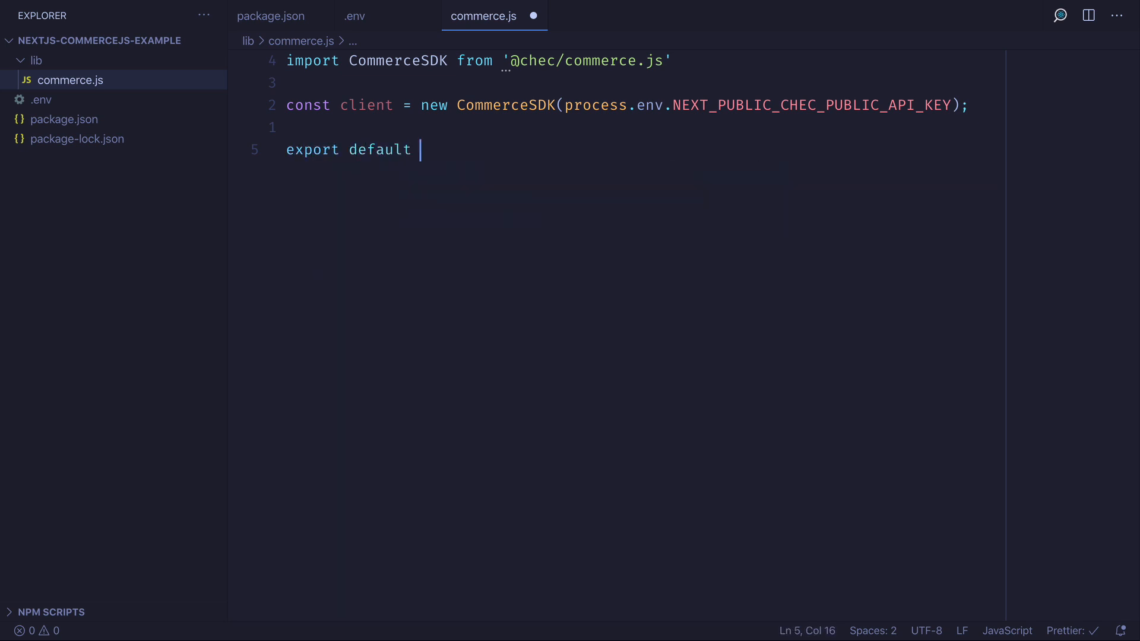